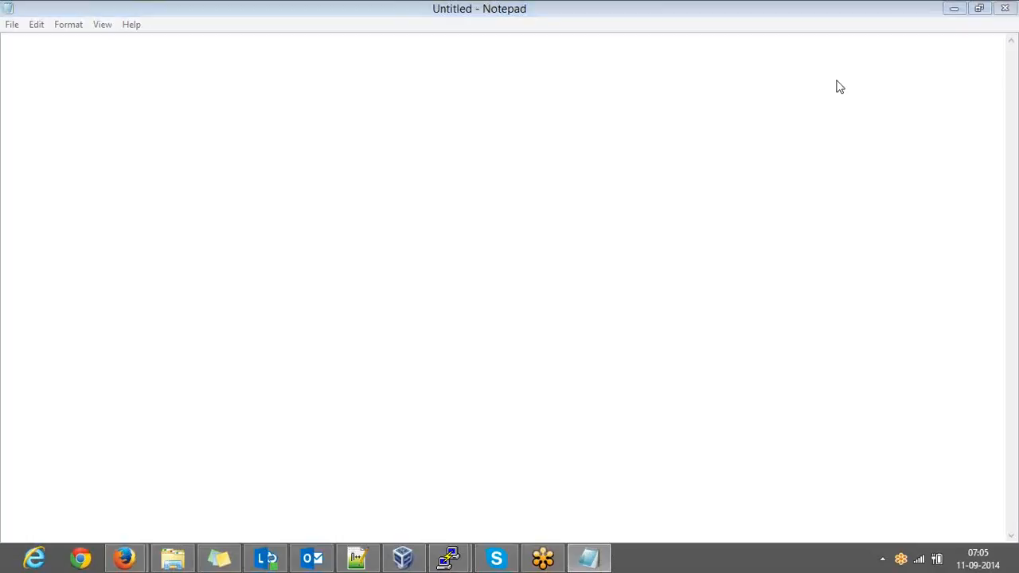
mouse_move(1013, 315)
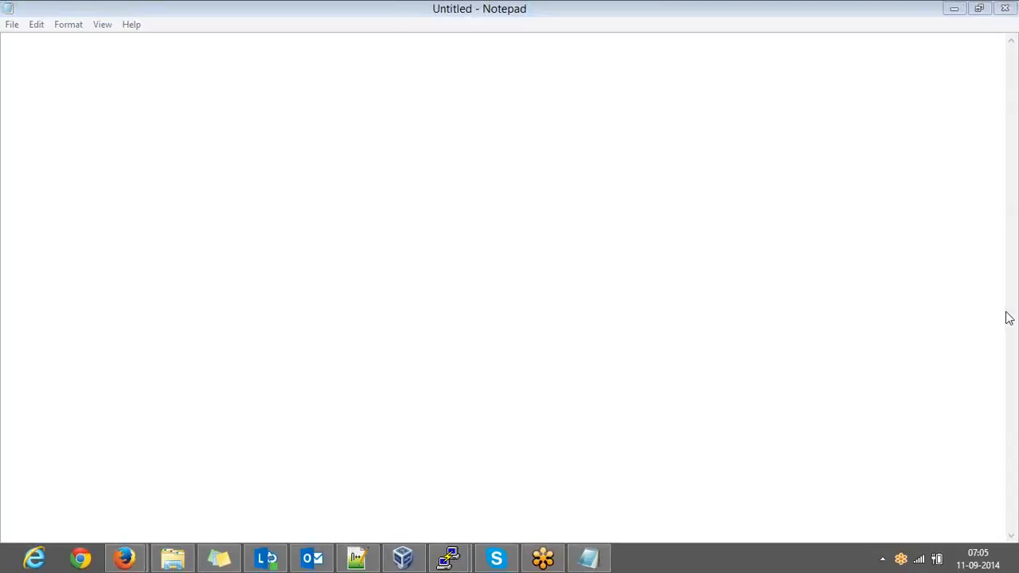
mouse_move(829, 271)
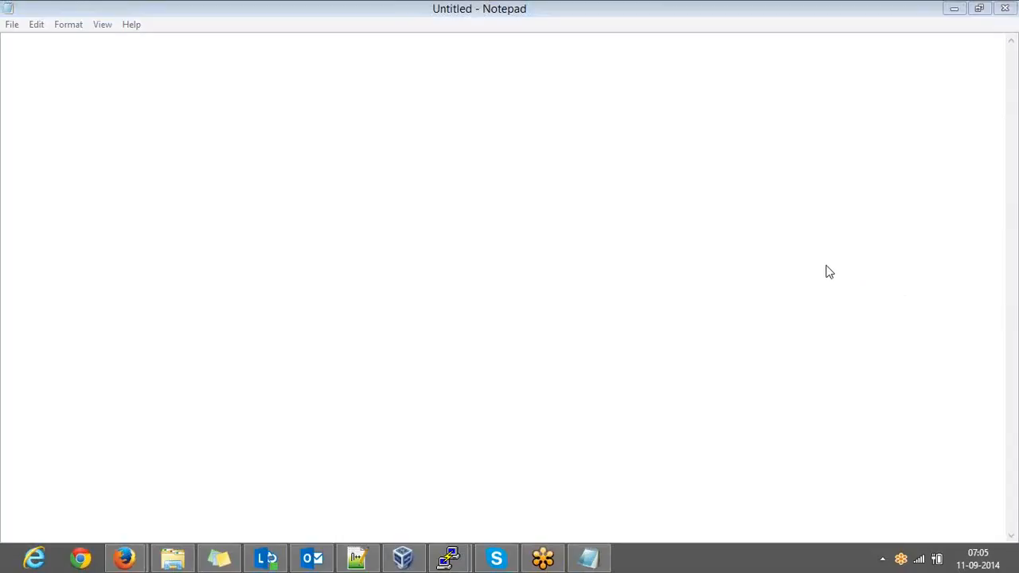
mouse_move(838, 358)
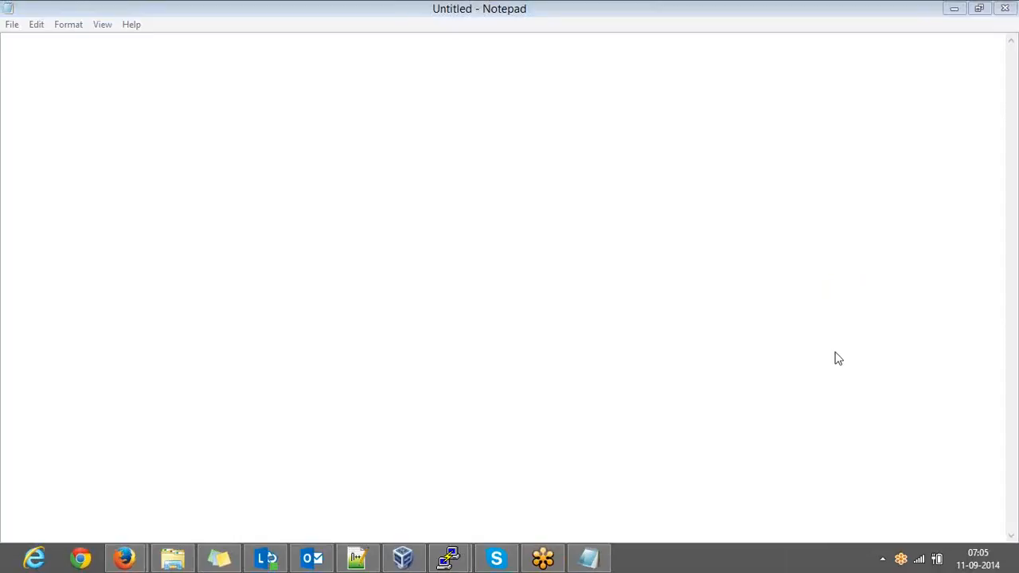
mouse_move(867, 446)
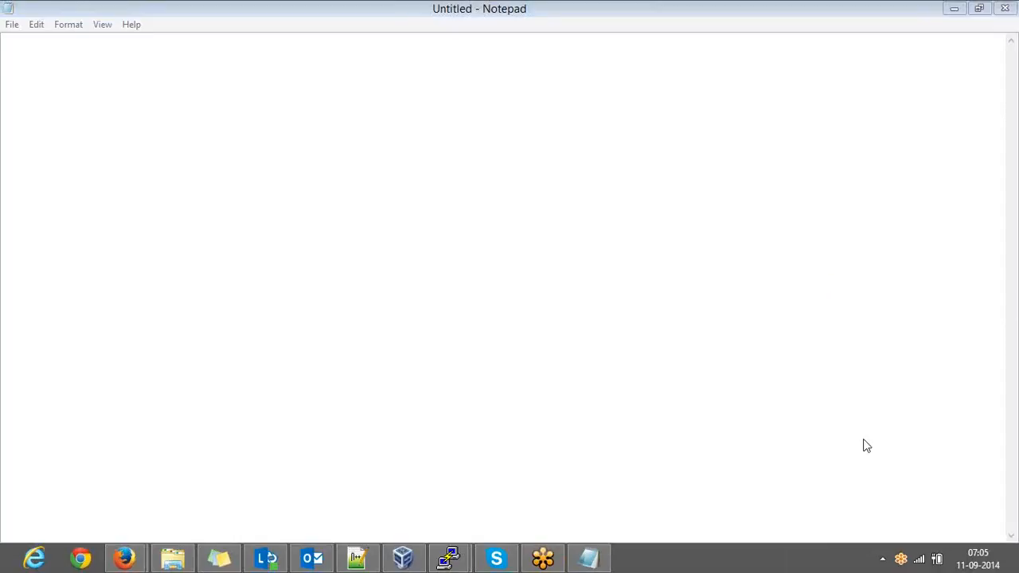
mouse_move(830, 402)
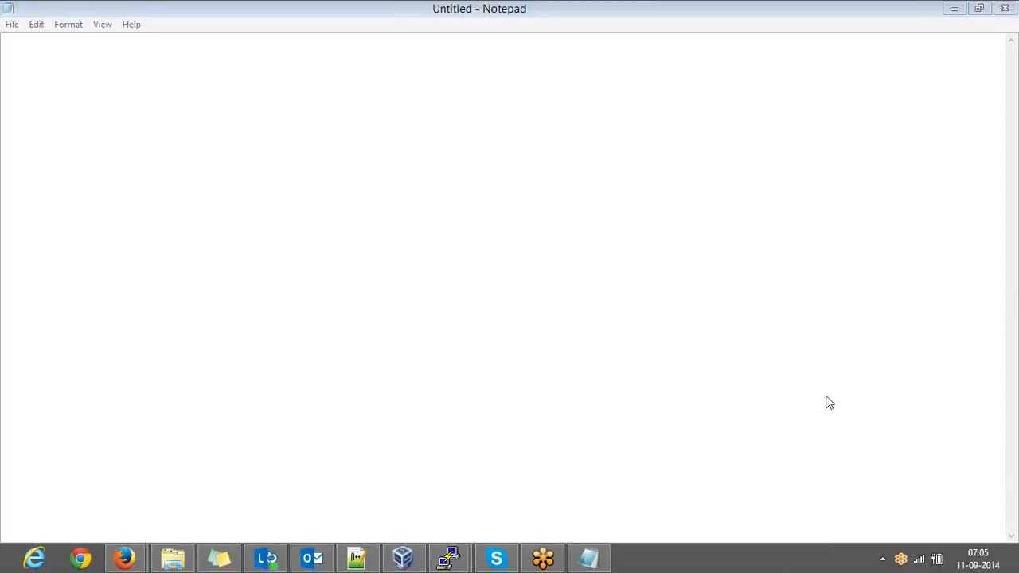
mouse_move(897, 384)
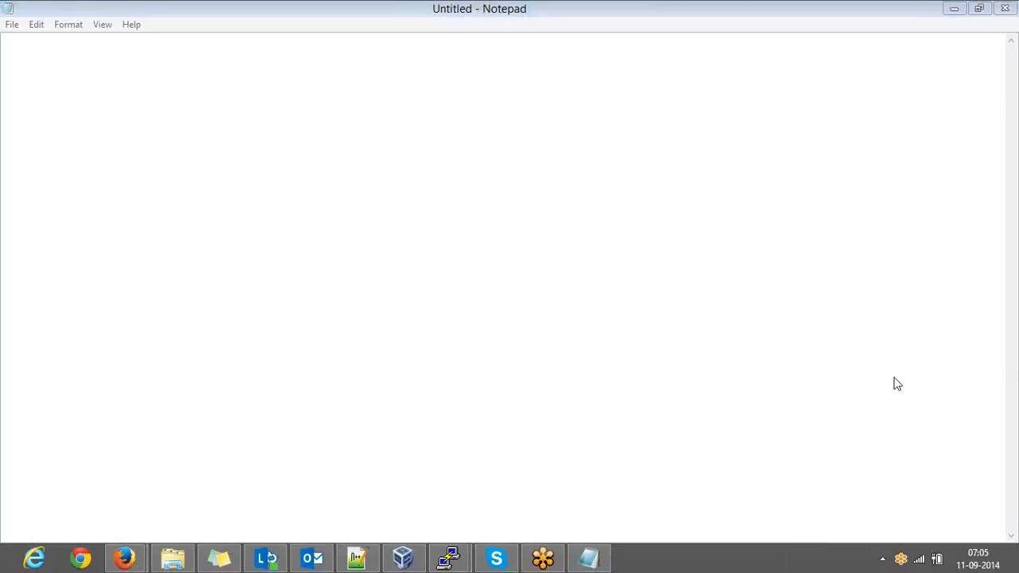
mouse_move(729, 202)
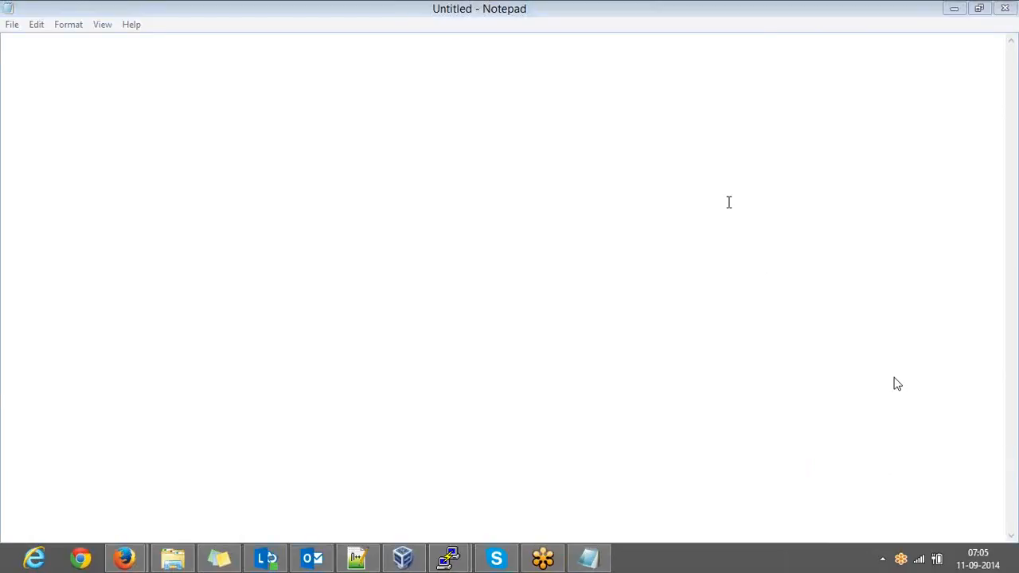
mouse_move(800, 215)
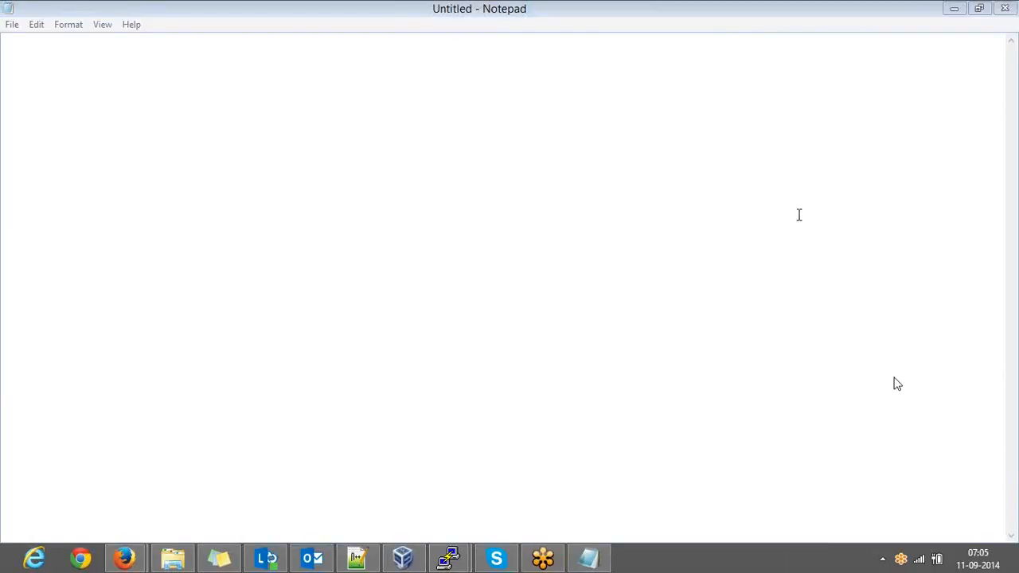
mouse_move(1007, 335)
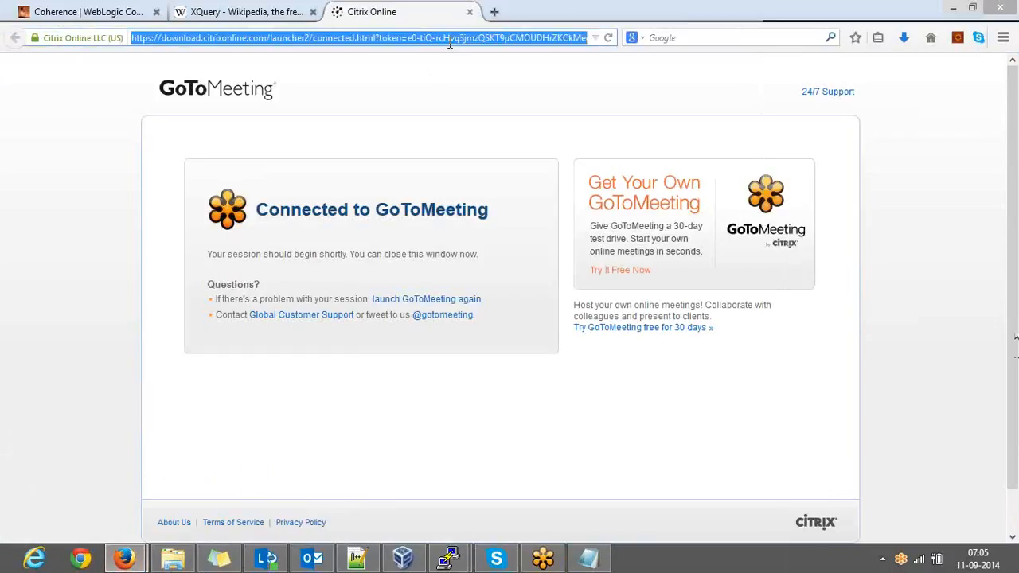
text(h)
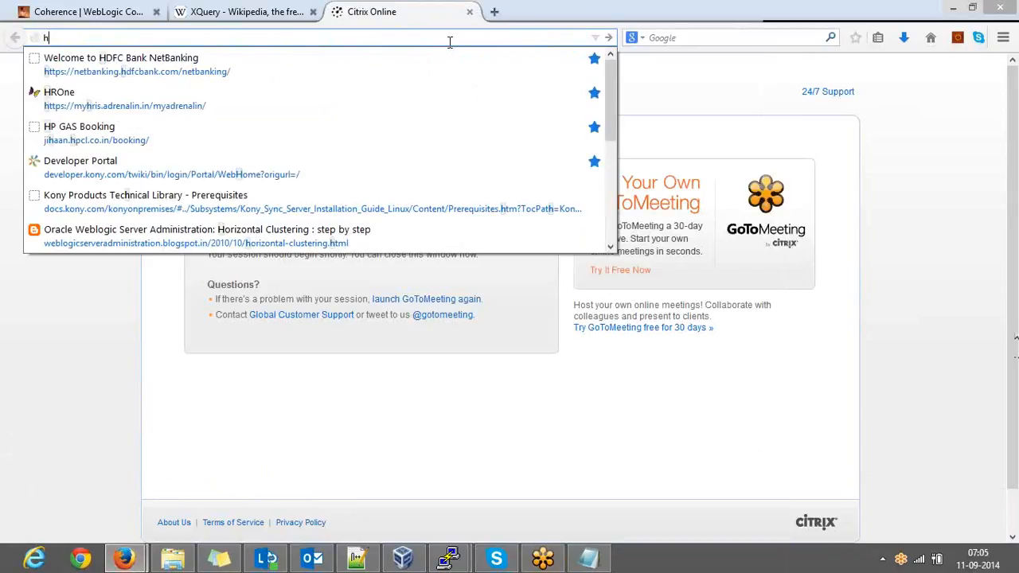
text(http://10.0.0.6/)
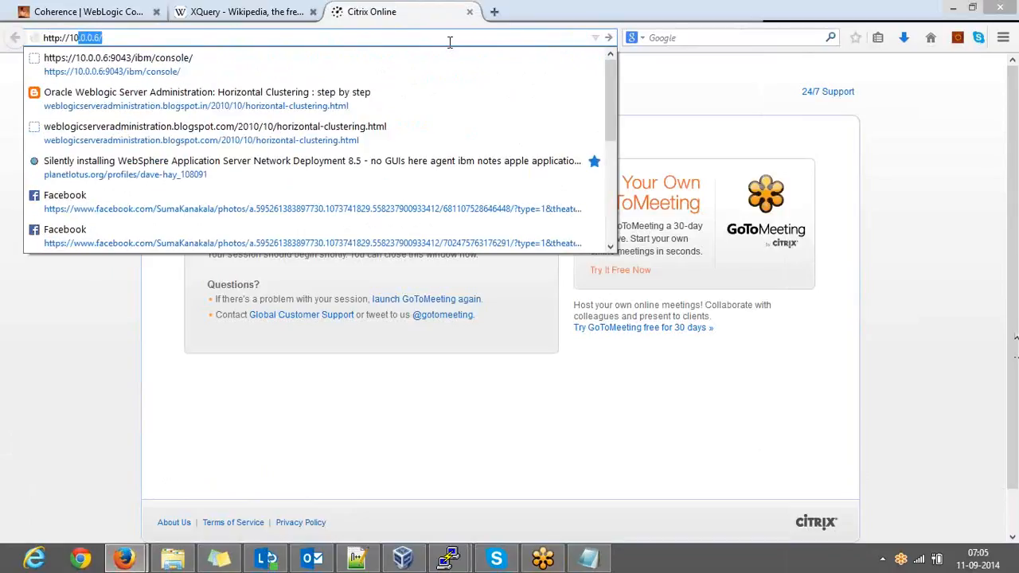
click(118, 57)
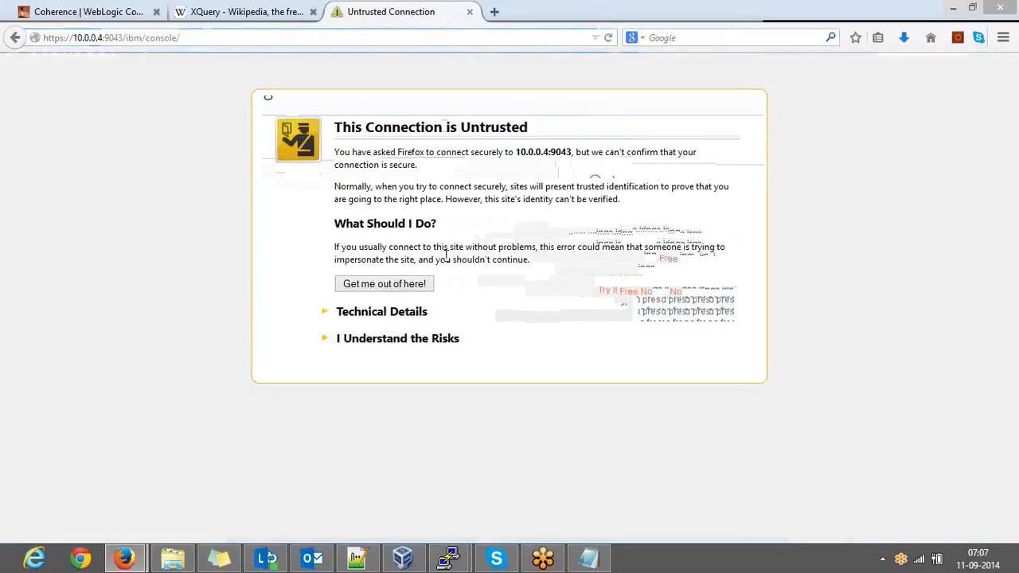
- Expand 'I Understand the Risks' and add a certificate exception for 10.0.0.4:9043
click(398, 338)
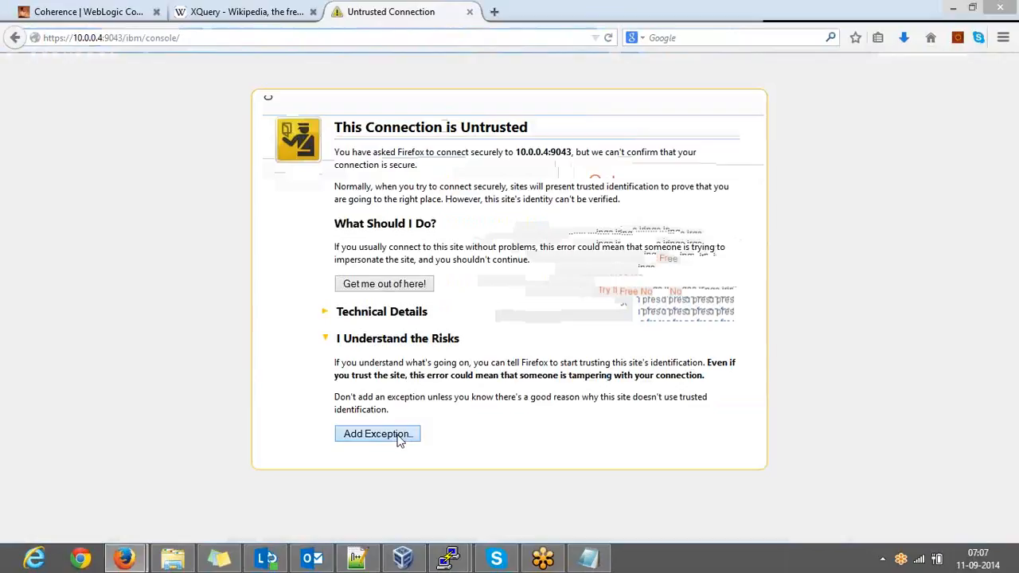
click(377, 434)
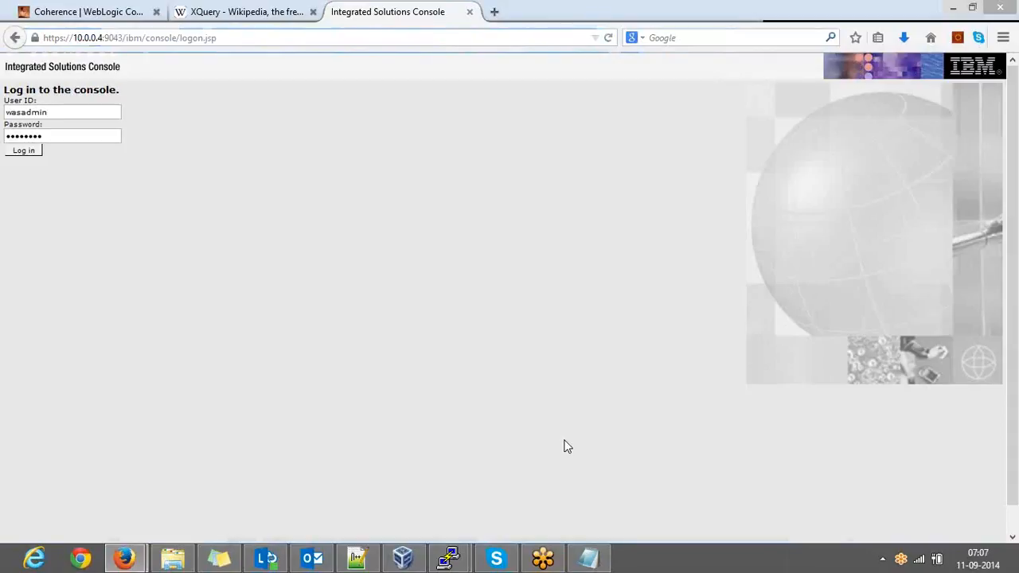
- Log in to the console as admin after a failed attempt, and save the password
click(24, 150)
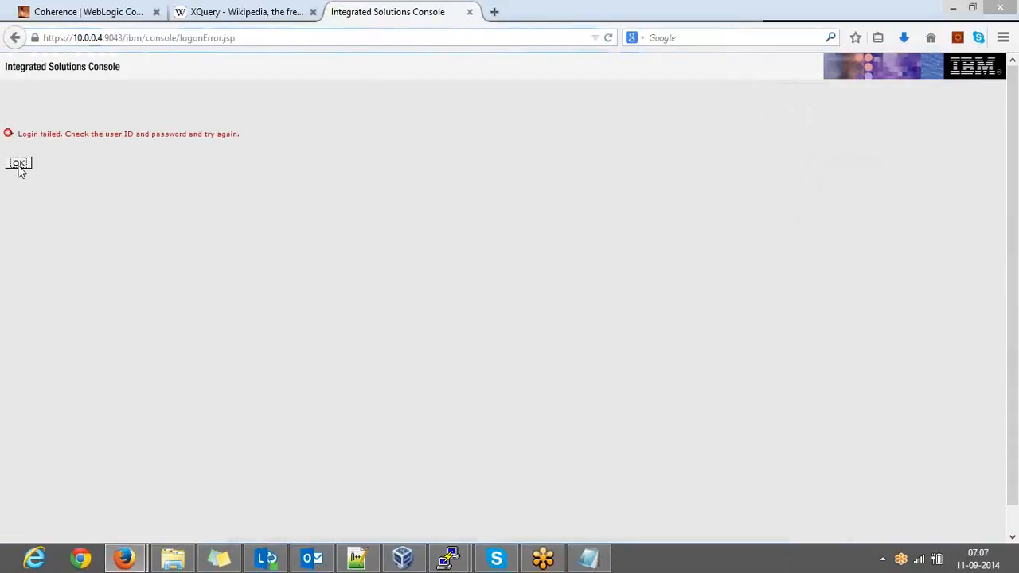
click(19, 163)
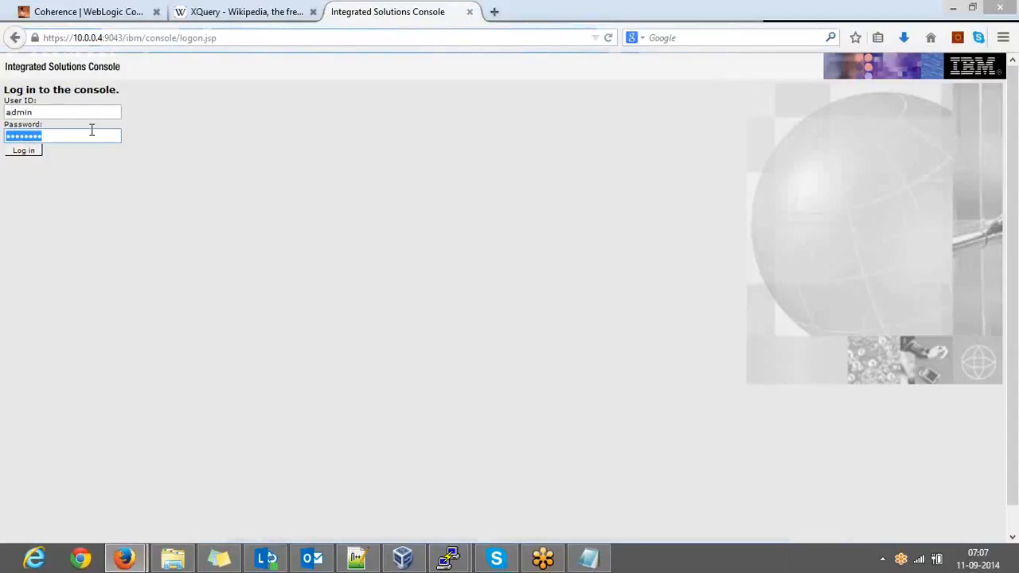
click(23, 150)
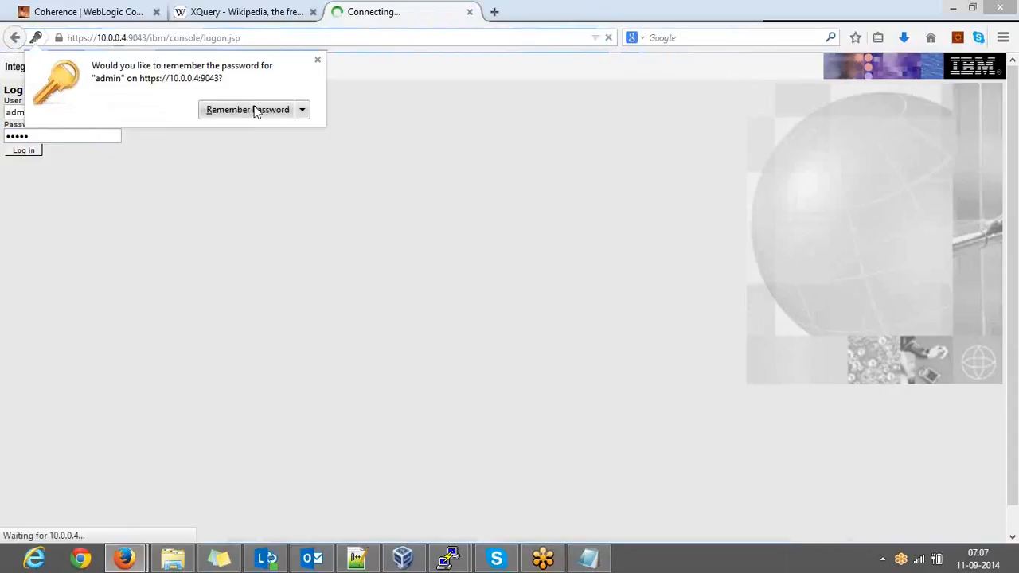
click(317, 59)
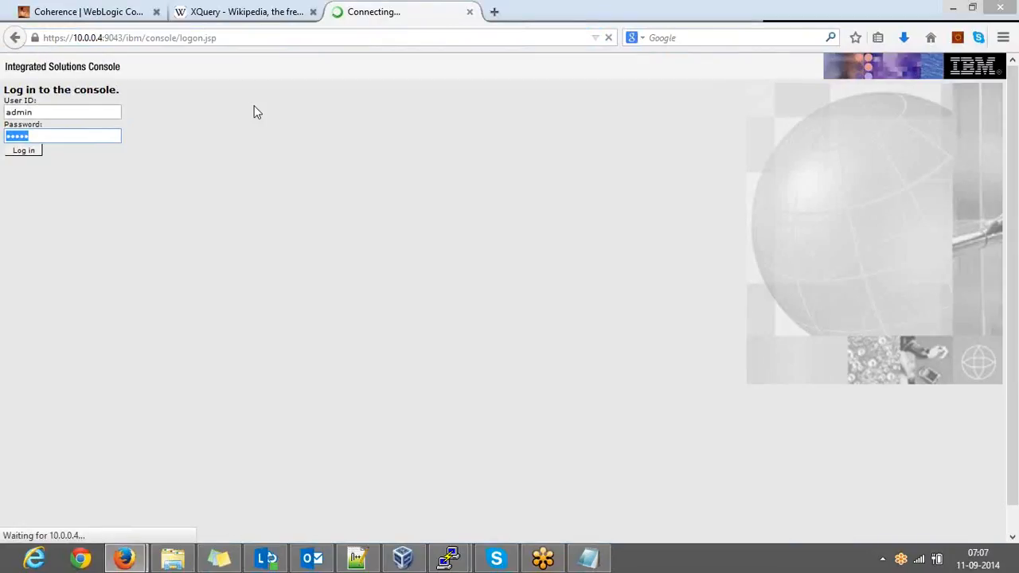
- Resubmit the login, logging out the other session using the same admin user ID
click(24, 150)
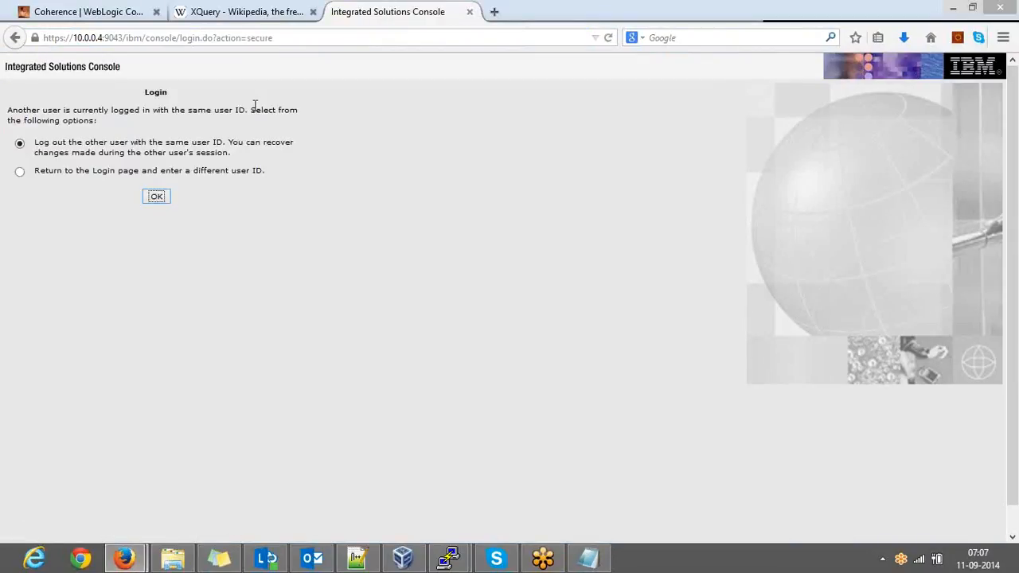
click(156, 197)
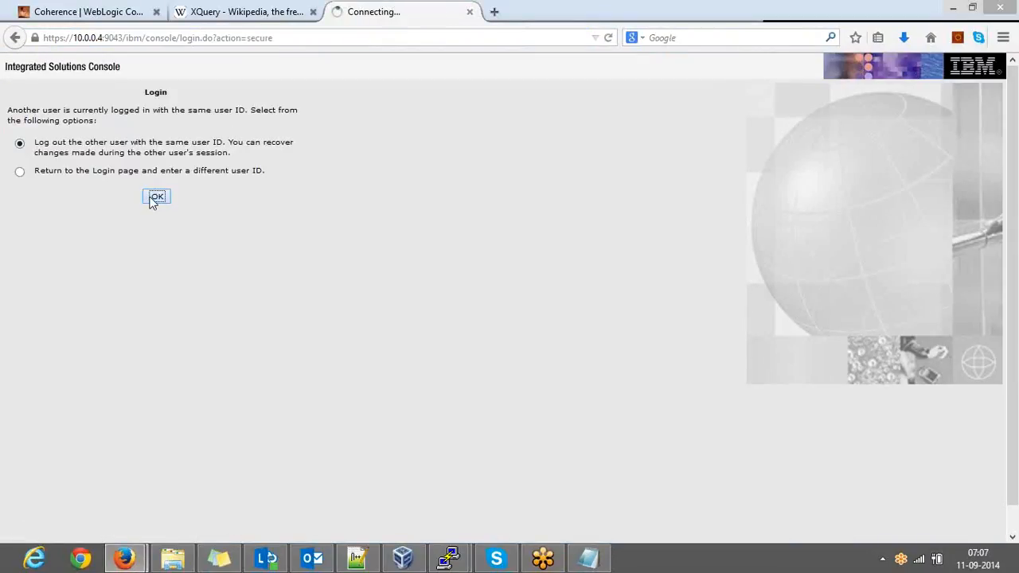
click(156, 197)
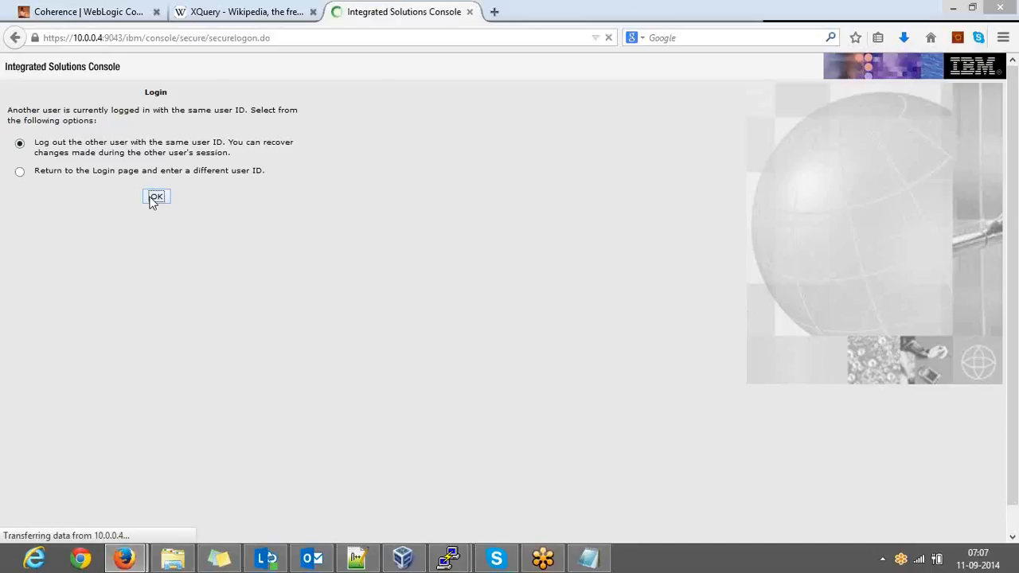
click(155, 197)
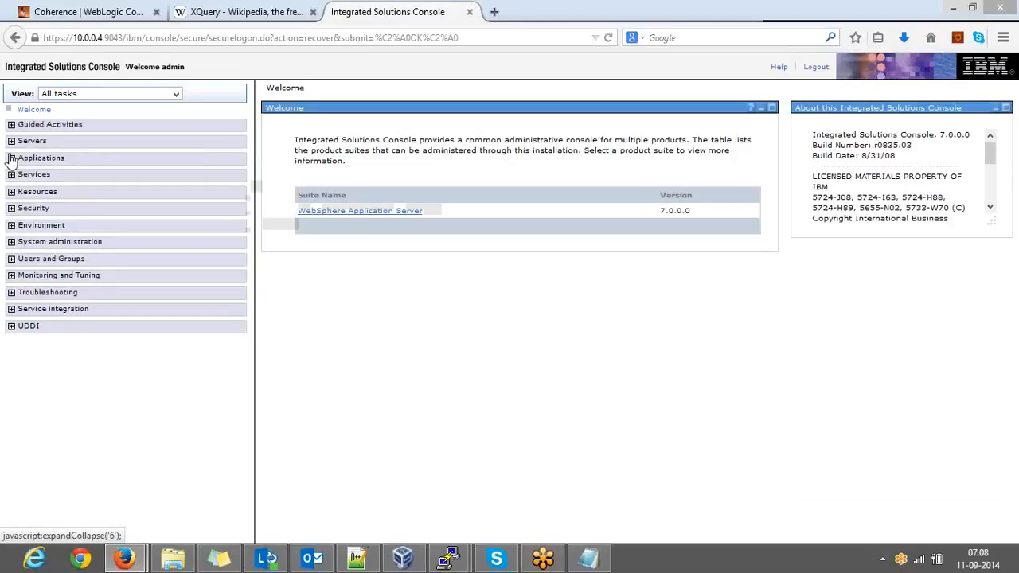
- Expand Applications in the navigation tree to show New Application and Application Types
click(40, 158)
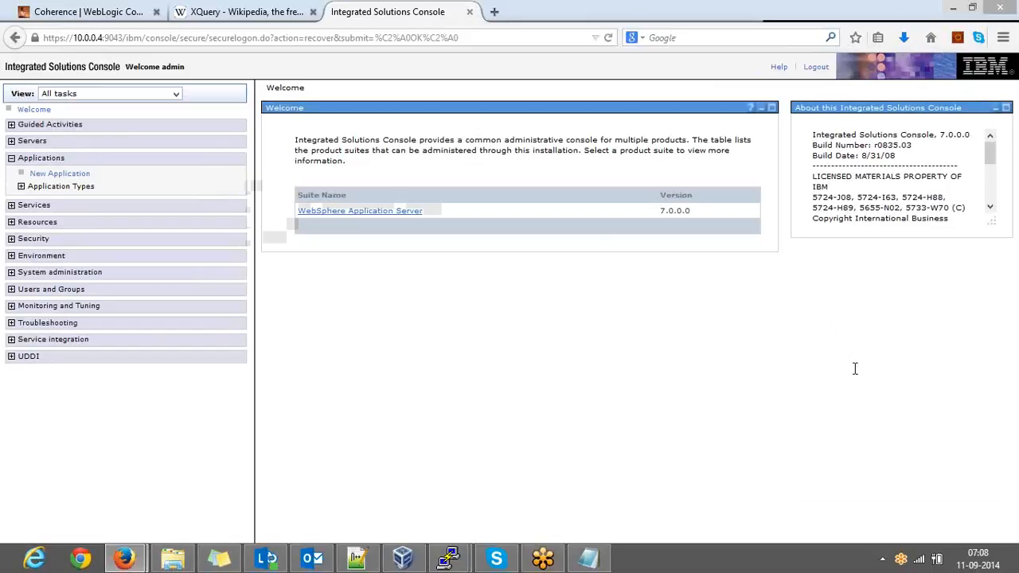
mouse_move(856, 358)
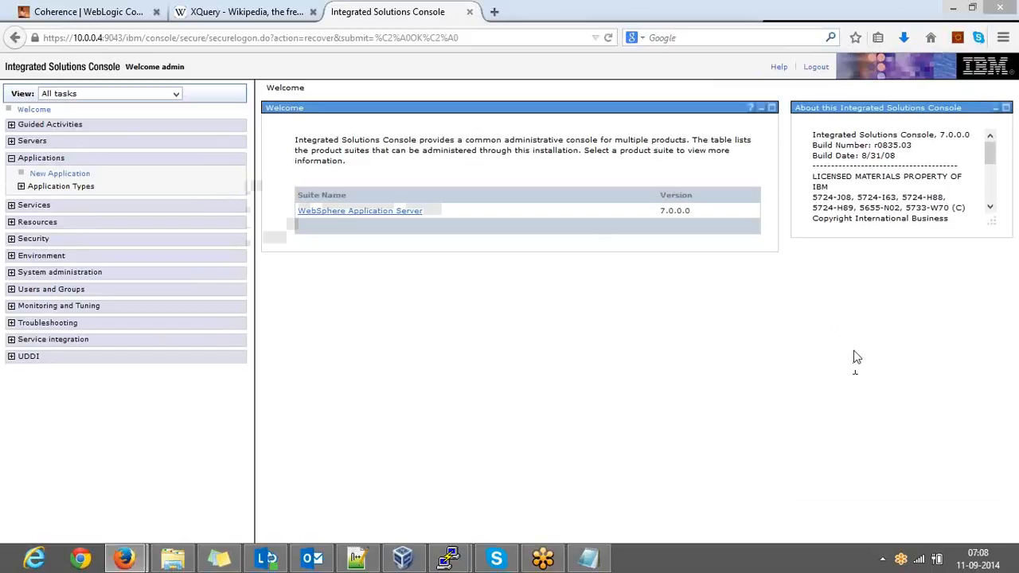
mouse_move(820, 273)
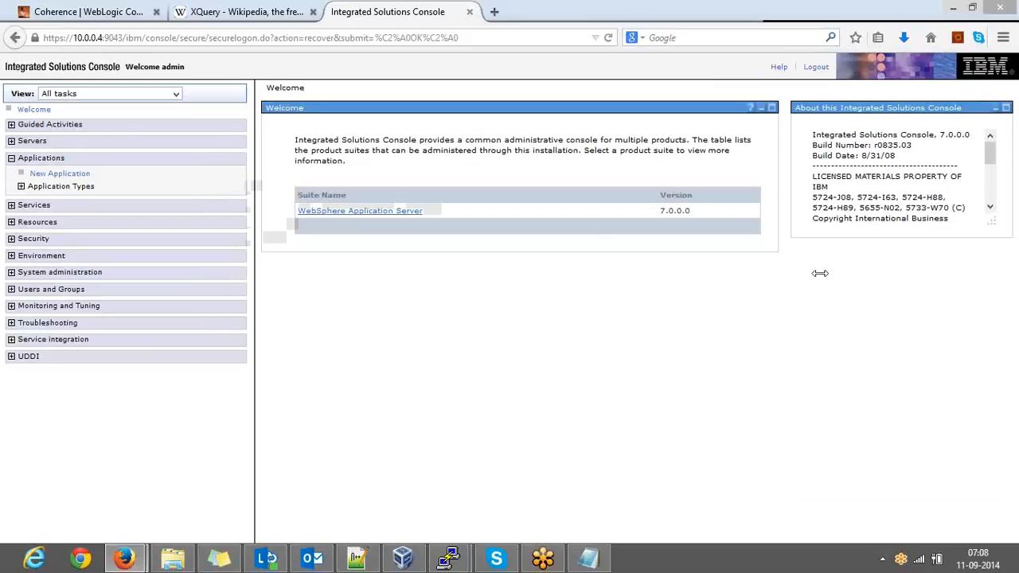
mouse_move(385, 476)
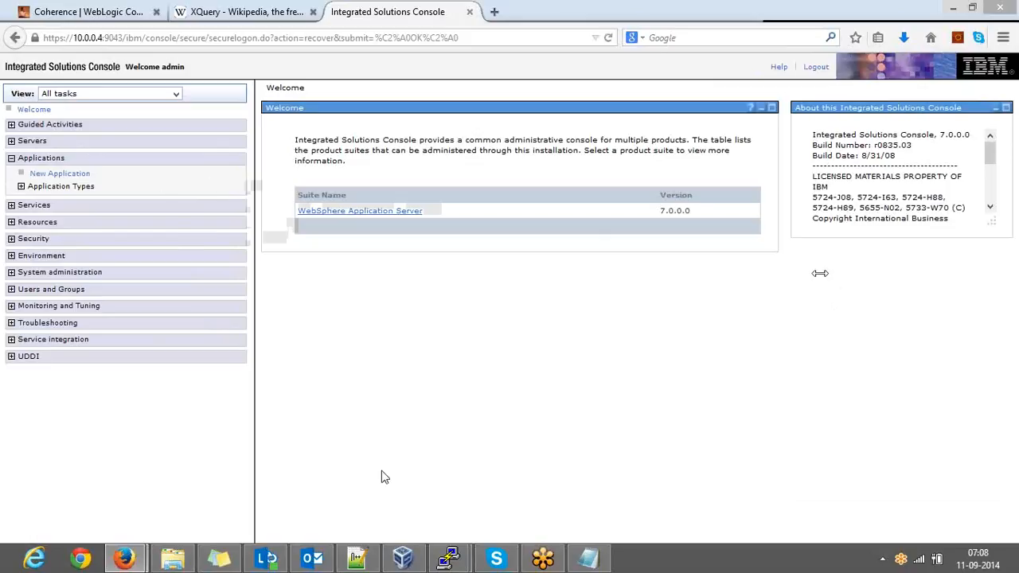
mouse_move(84, 240)
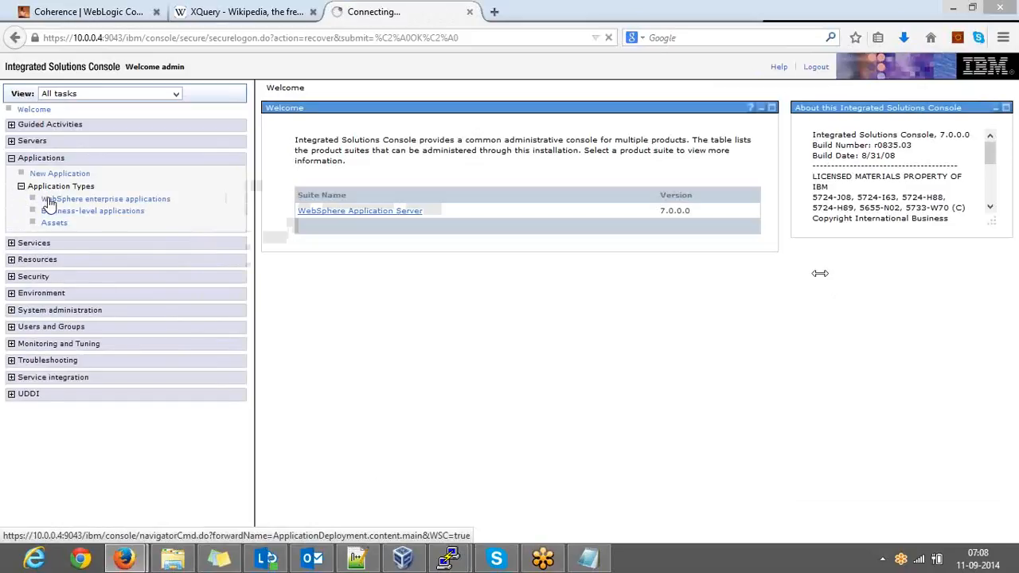
- Discard the other session's conflicting workspace changes and reopen WebSphere enterprise applications
click(106, 199)
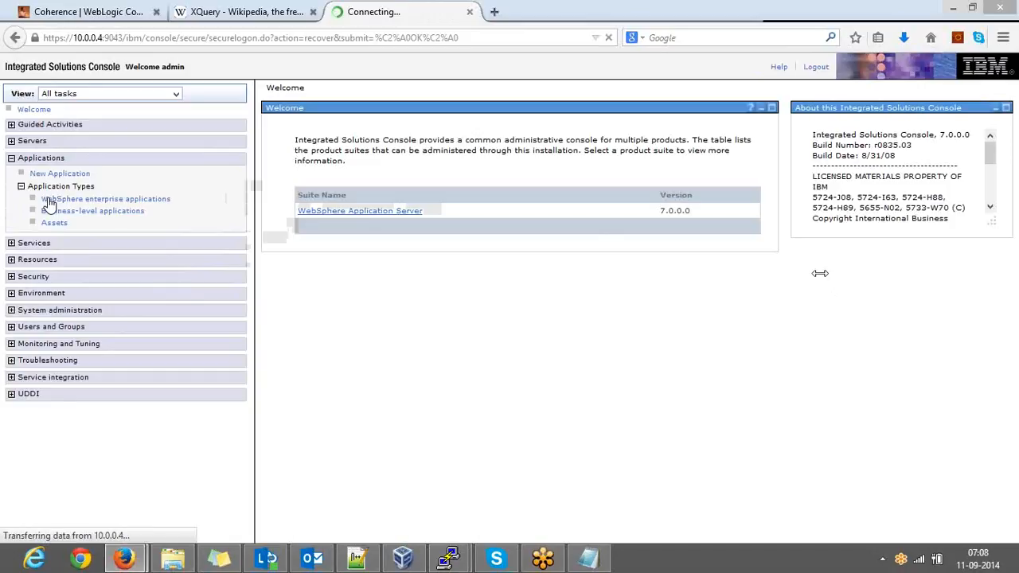
click(105, 199)
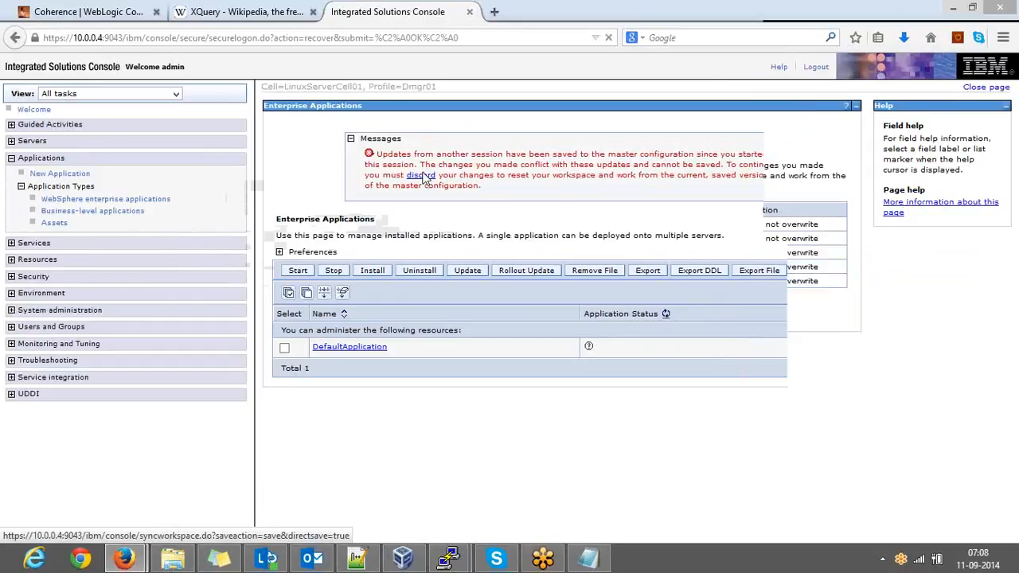
click(421, 174)
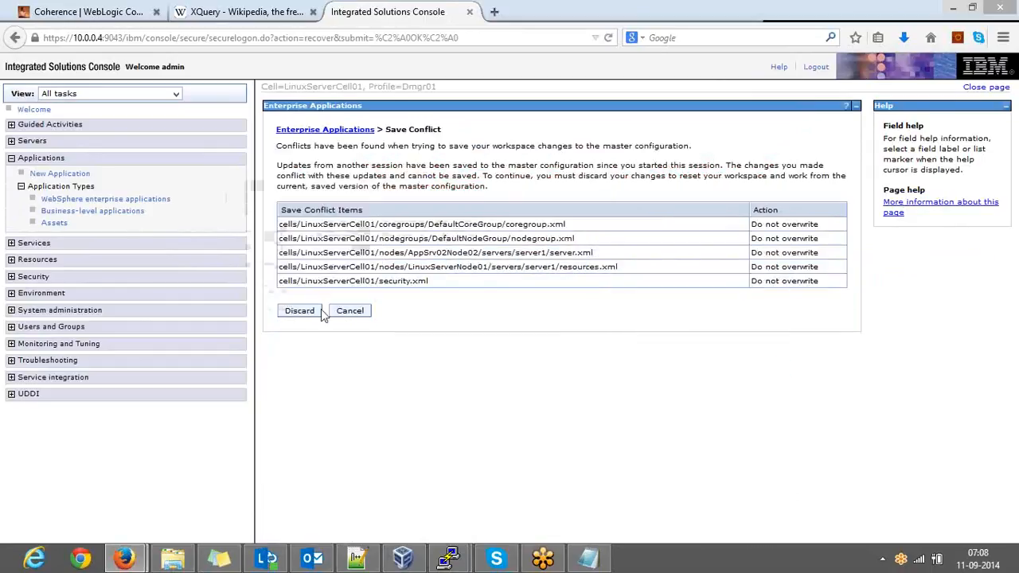
click(299, 310)
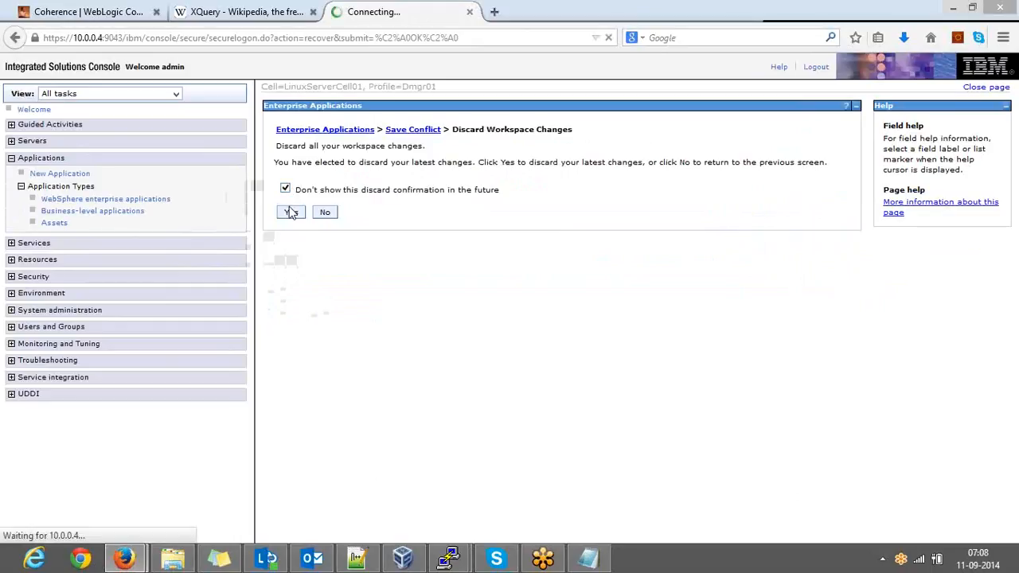
click(289, 212)
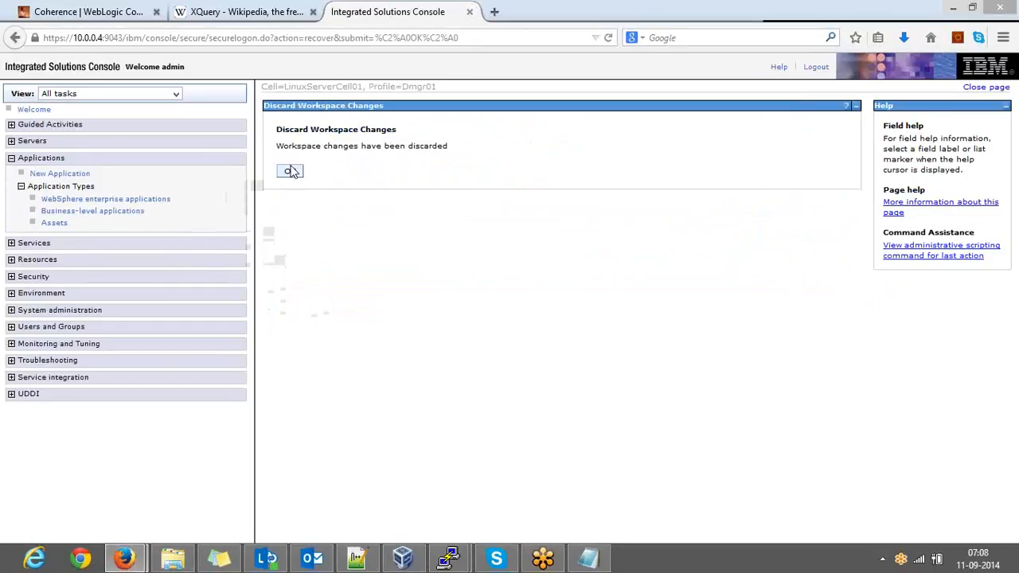
click(290, 170)
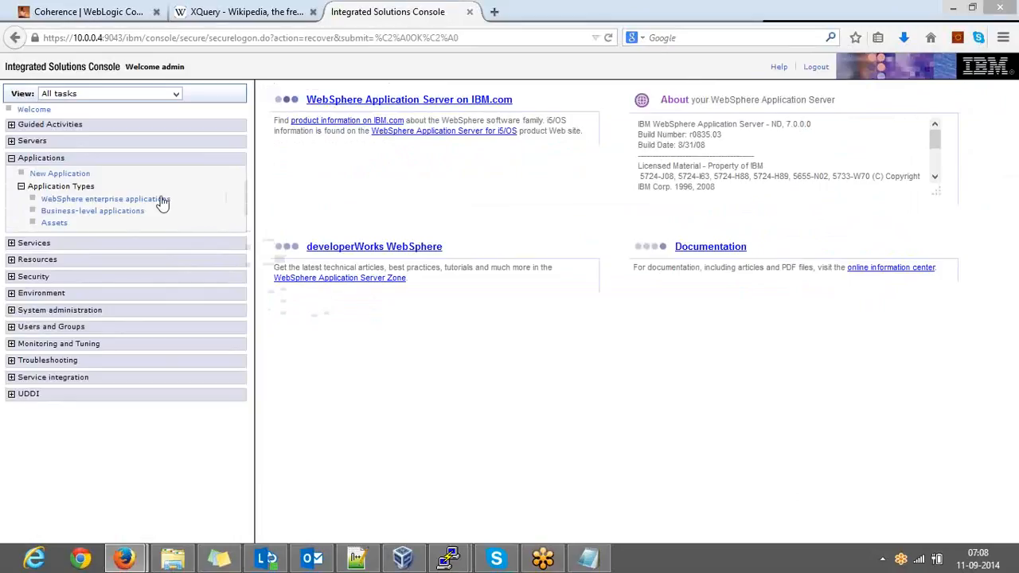
click(105, 198)
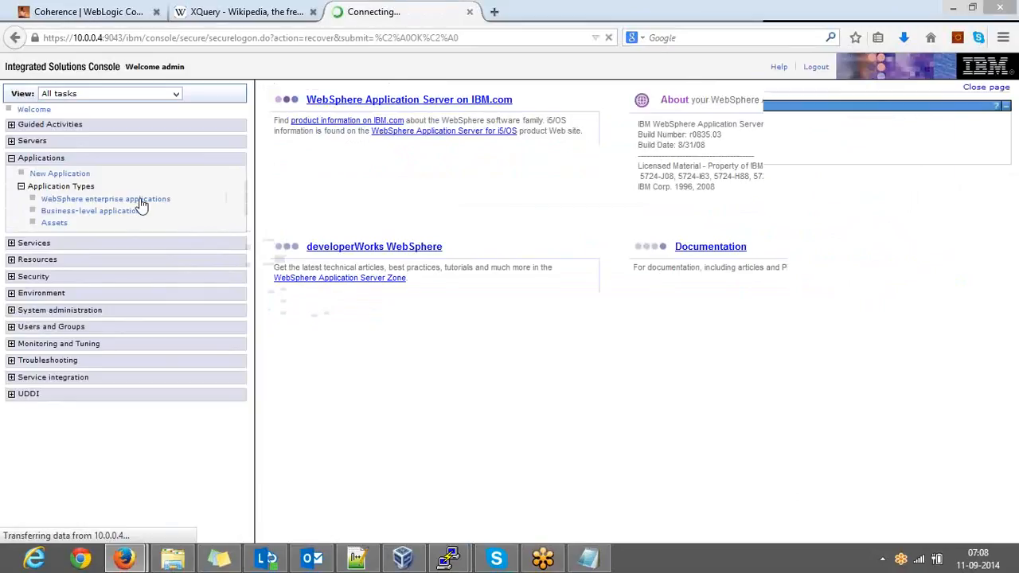